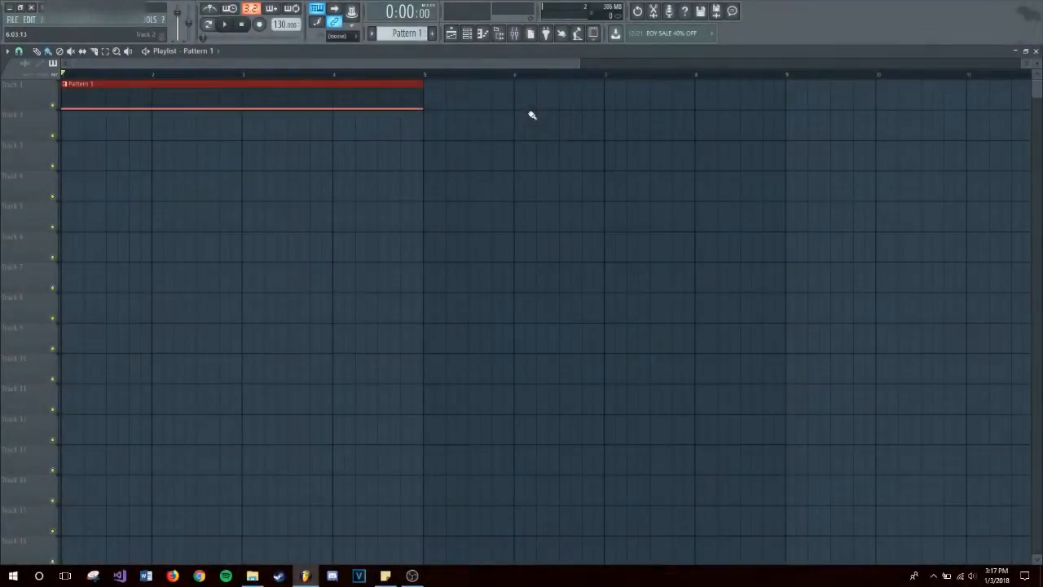
pyautogui.moveTo(489, 137)
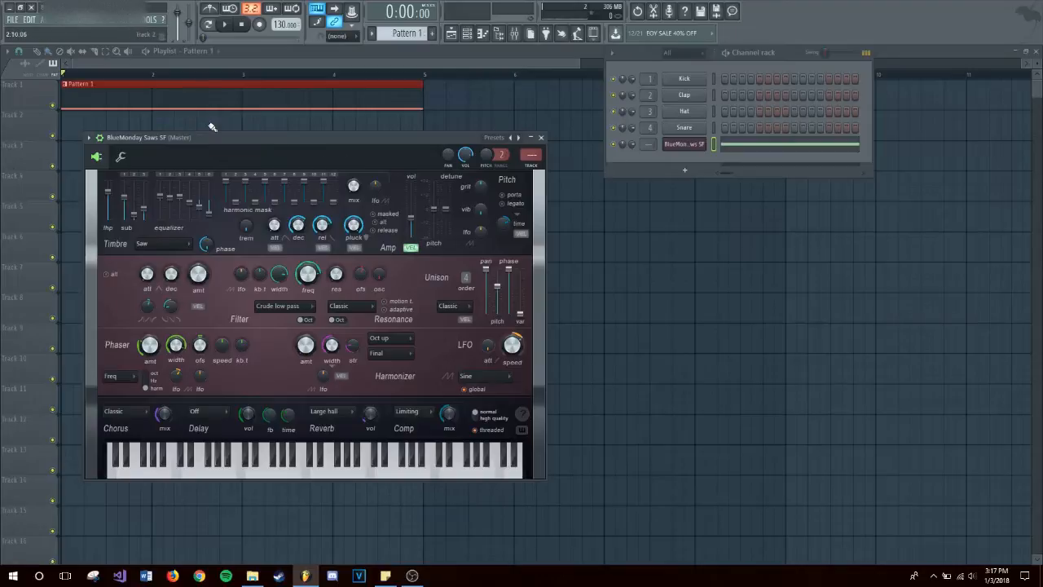
# Step: Create an automation clip from the BlueMonday Saws SF channel pitch knob
pyautogui.click(225, 24)
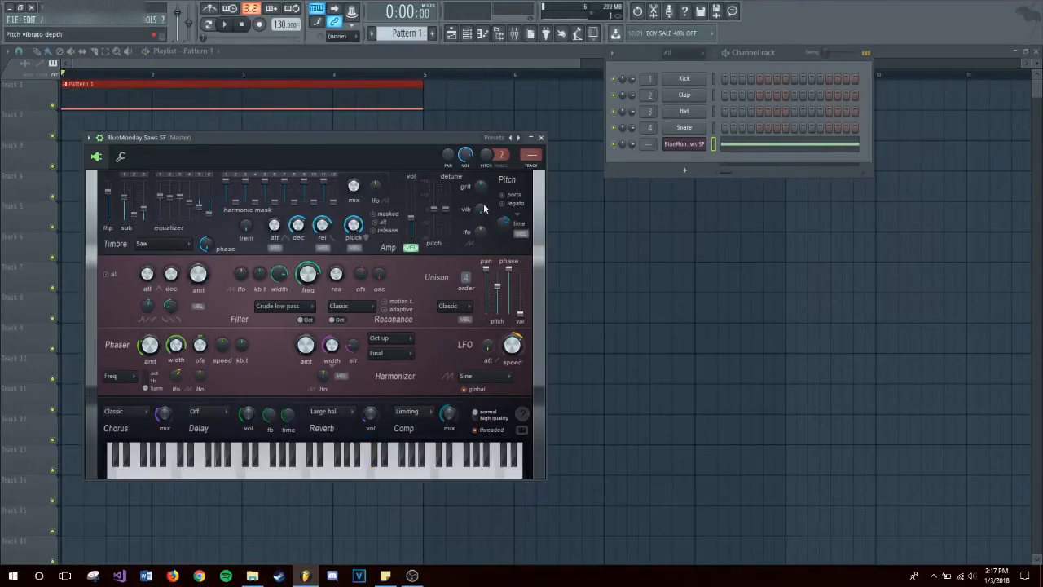
pyautogui.click(225, 24)
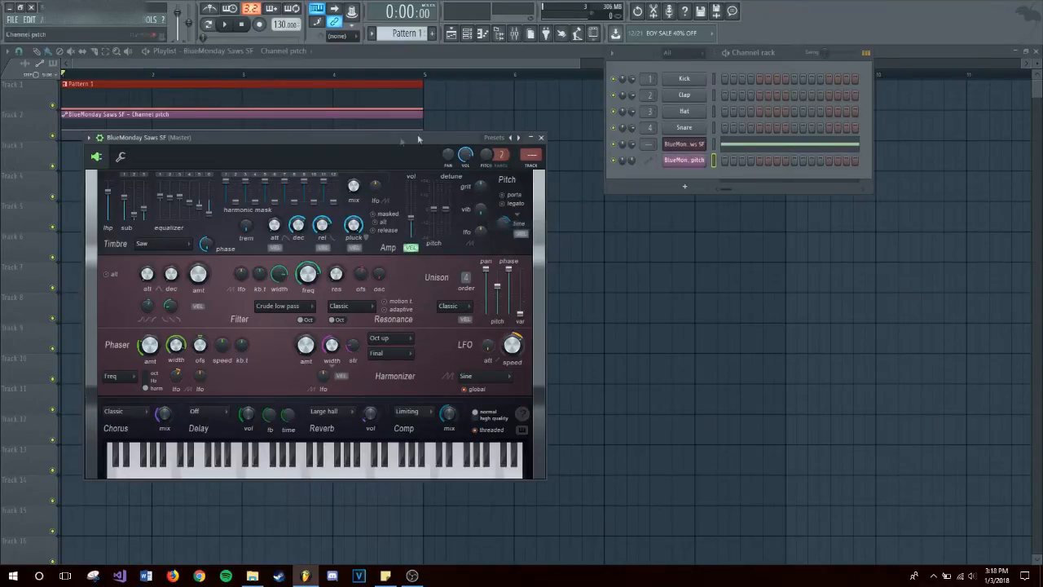
# Step: Enable the LFO on the pitch clip and raise its Amount and Speed for a rapid sine wave
pyautogui.click(684, 160)
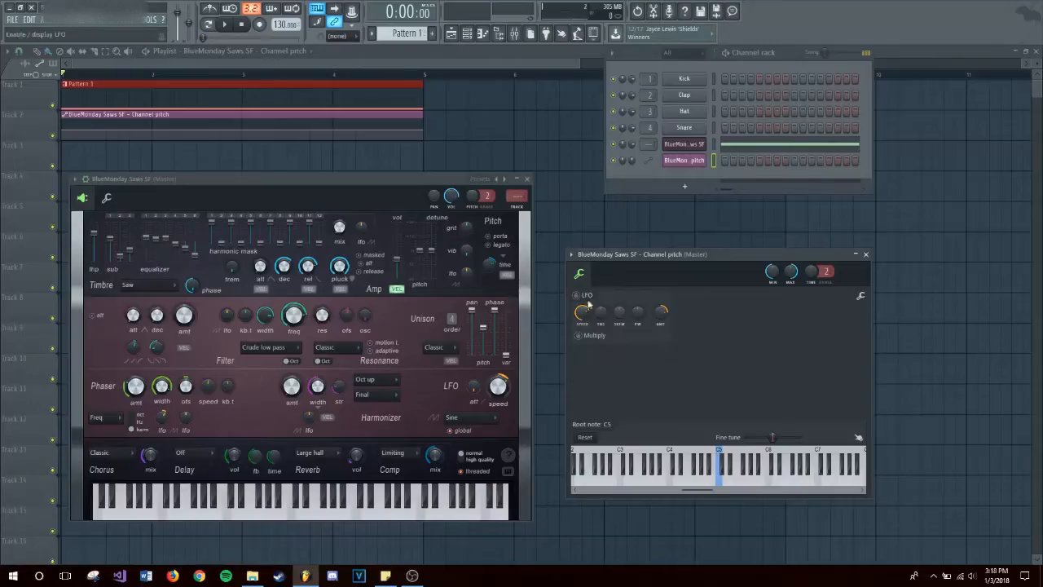
pyautogui.moveTo(580, 313); pyautogui.dragTo(580, 302)
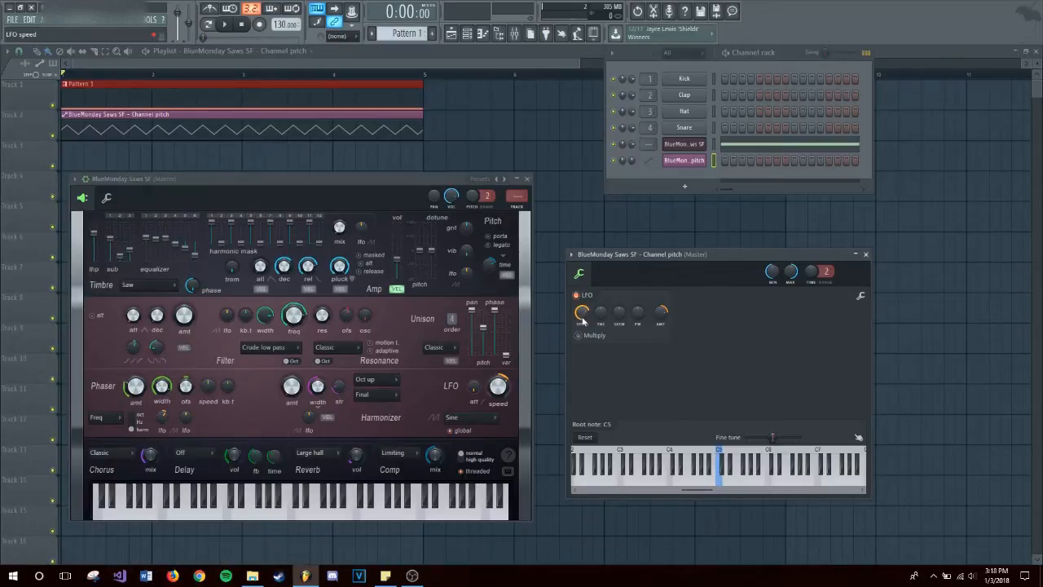
pyautogui.moveTo(582, 317); pyautogui.dragTo(581, 310)
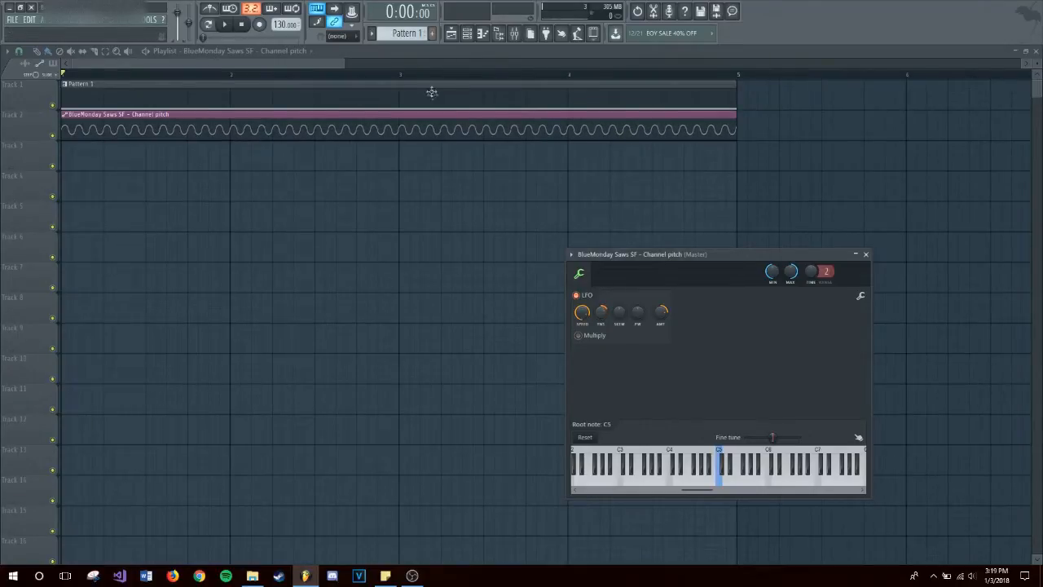
pyautogui.moveTo(601, 311)
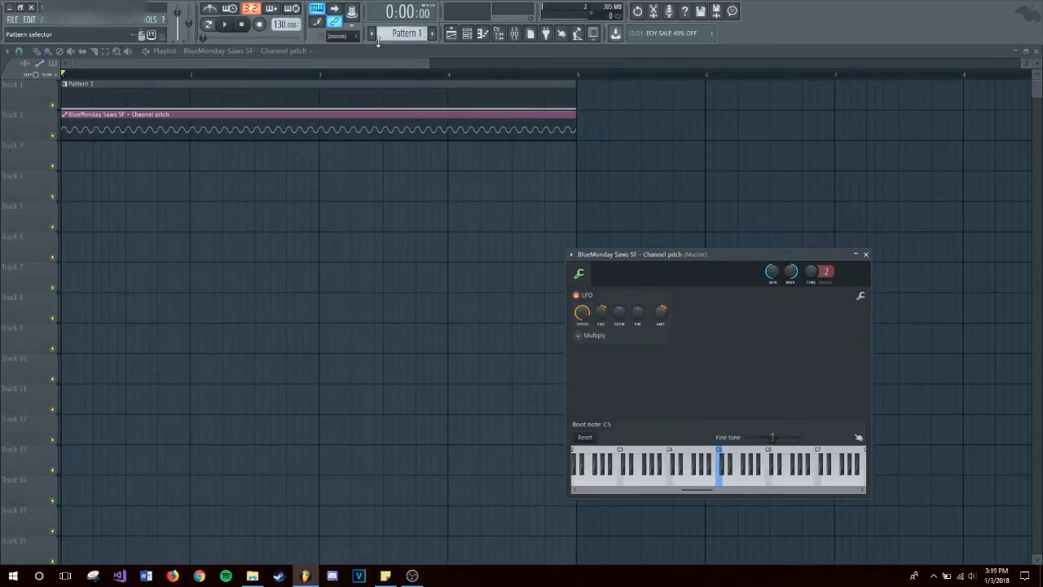
# Step: Close the clip settings and reopen the BlueMonday Saws SF synth from the channel rack
pyautogui.click(865, 254)
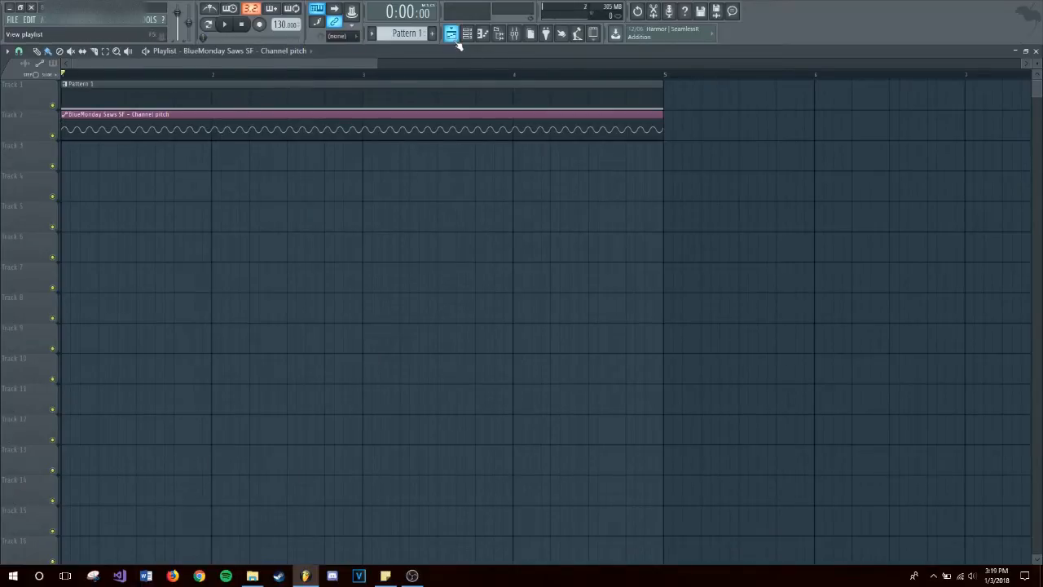
pyautogui.click(466, 32)
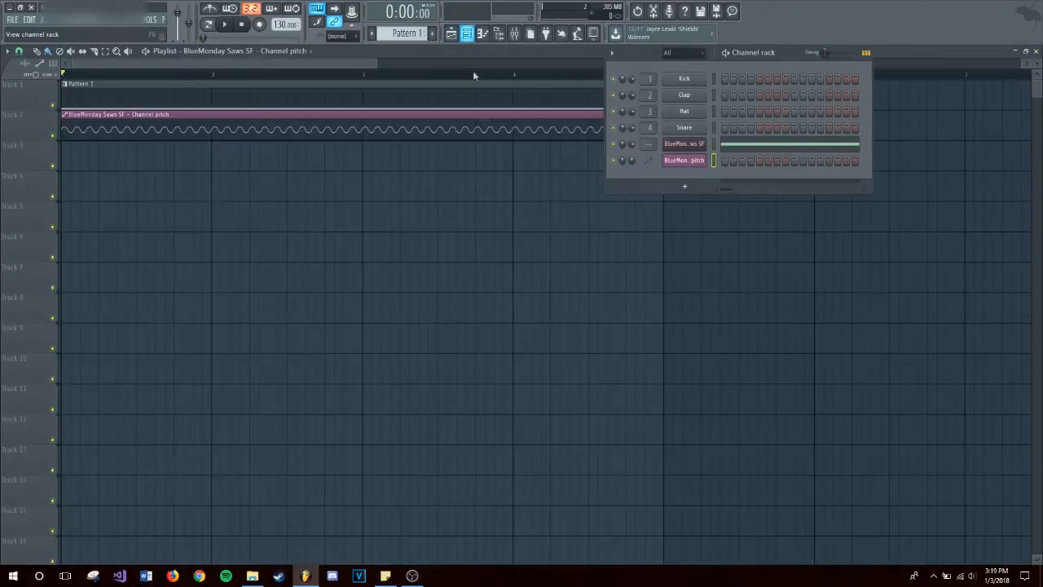
pyautogui.click(685, 160)
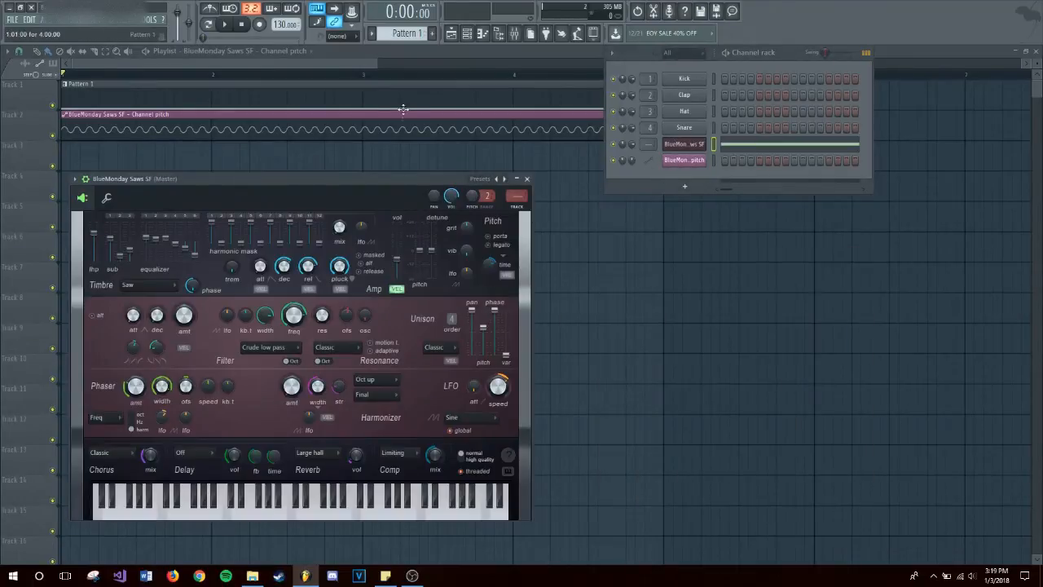
# Step: Audition the vibrato with playback, then close the synth window
pyautogui.click(526, 177)
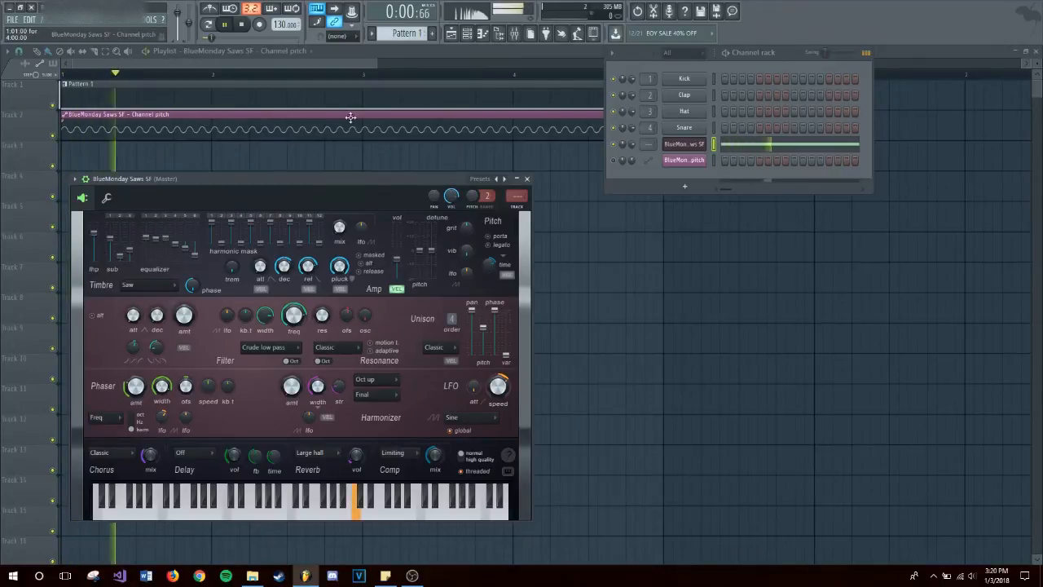
pyautogui.moveTo(479, 254)
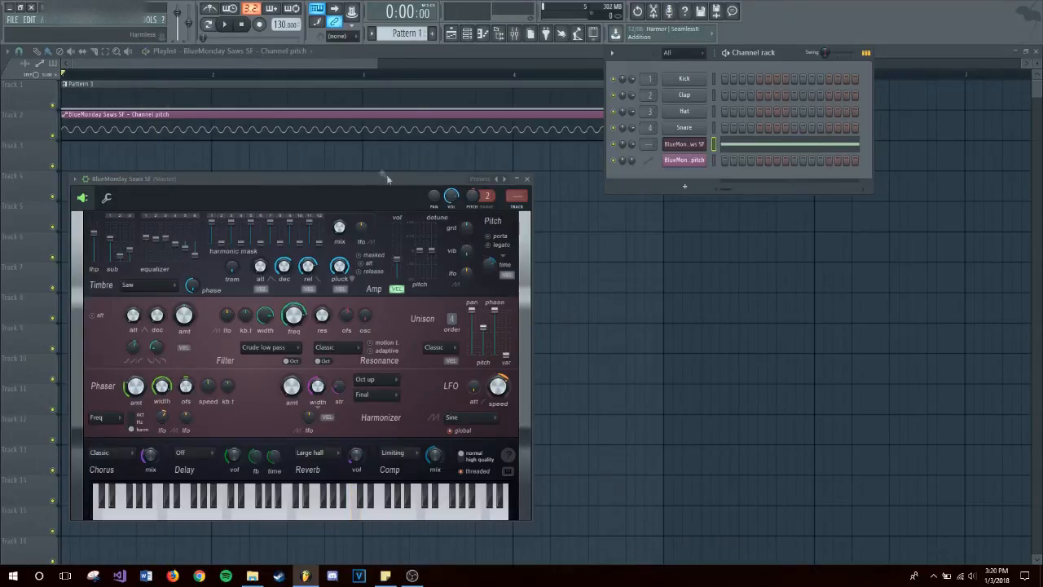
pyautogui.moveTo(203, 140)
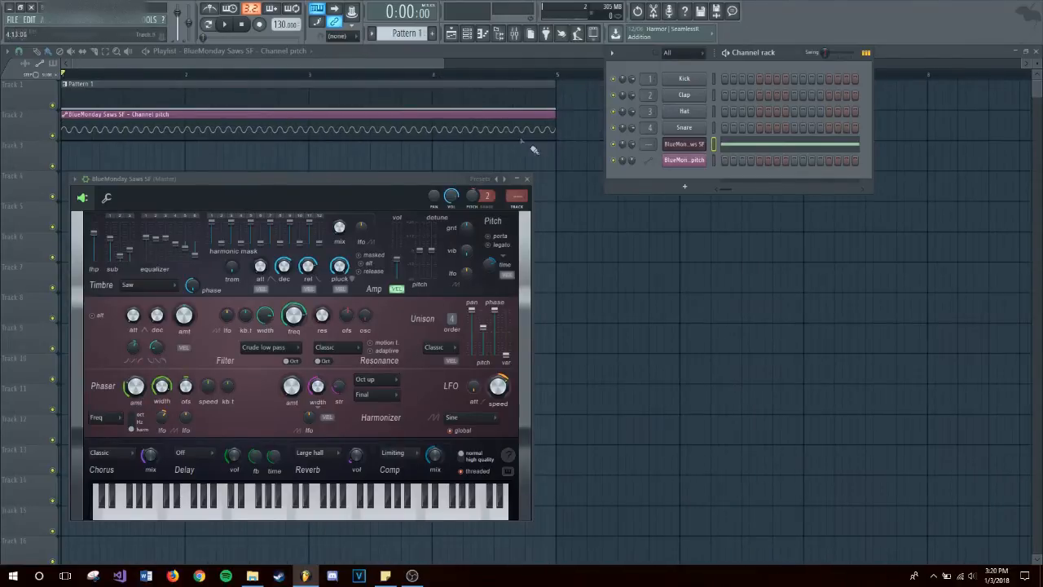
pyautogui.moveTo(528, 180)
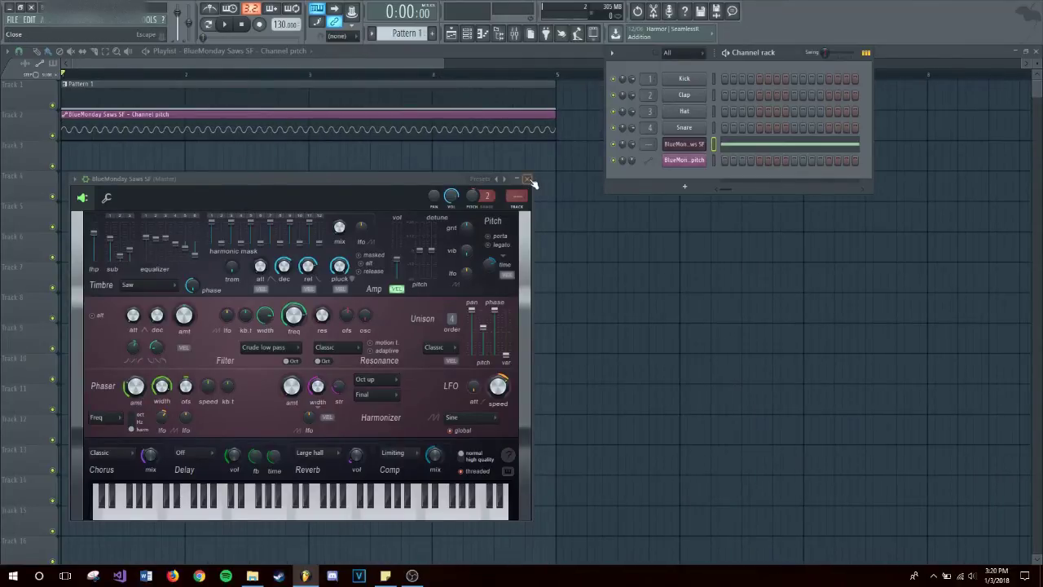
pyautogui.click(528, 177)
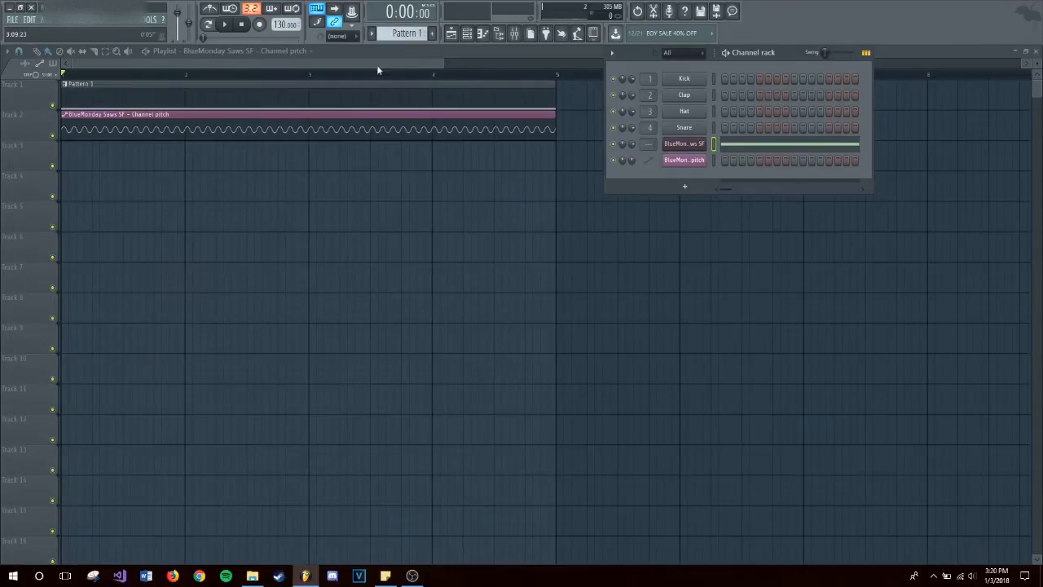
# Step: Hide the channel rack and trim the vibrato clip to about one bar
pyautogui.click(1036, 51)
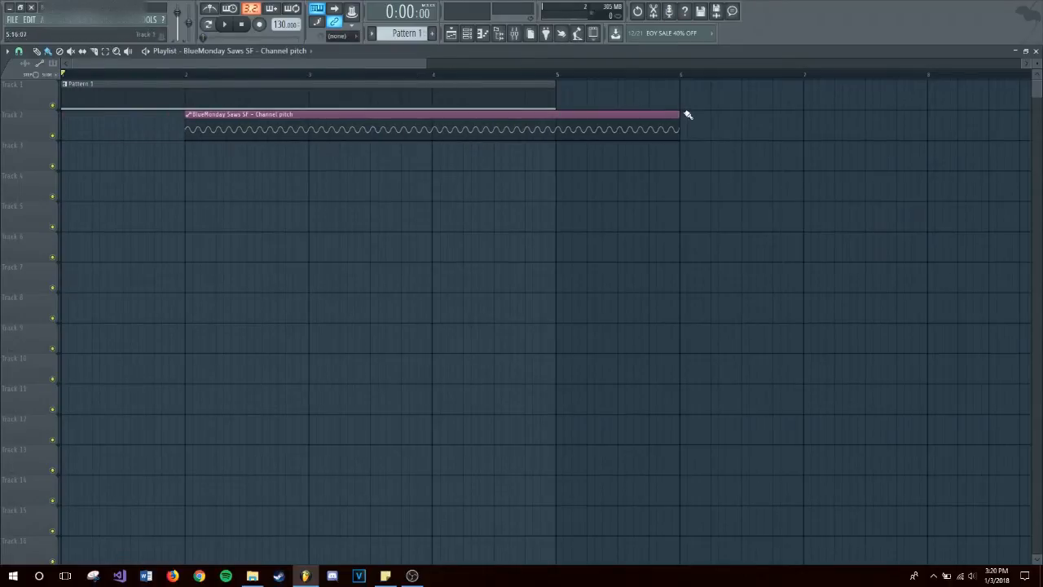
pyautogui.moveTo(681, 120); pyautogui.dragTo(317, 120)
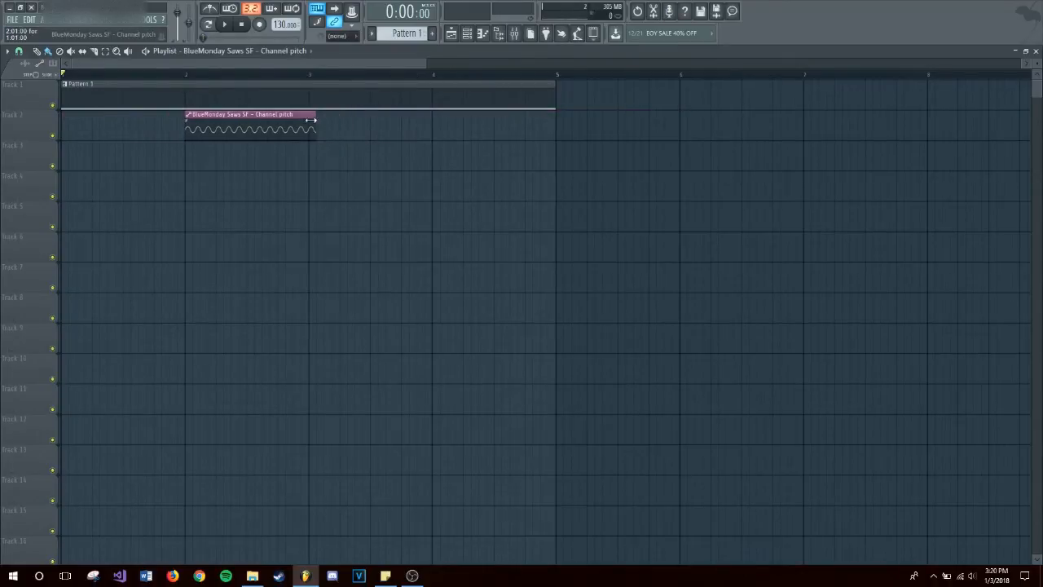
pyautogui.moveTo(311, 121); pyautogui.dragTo(308, 127)
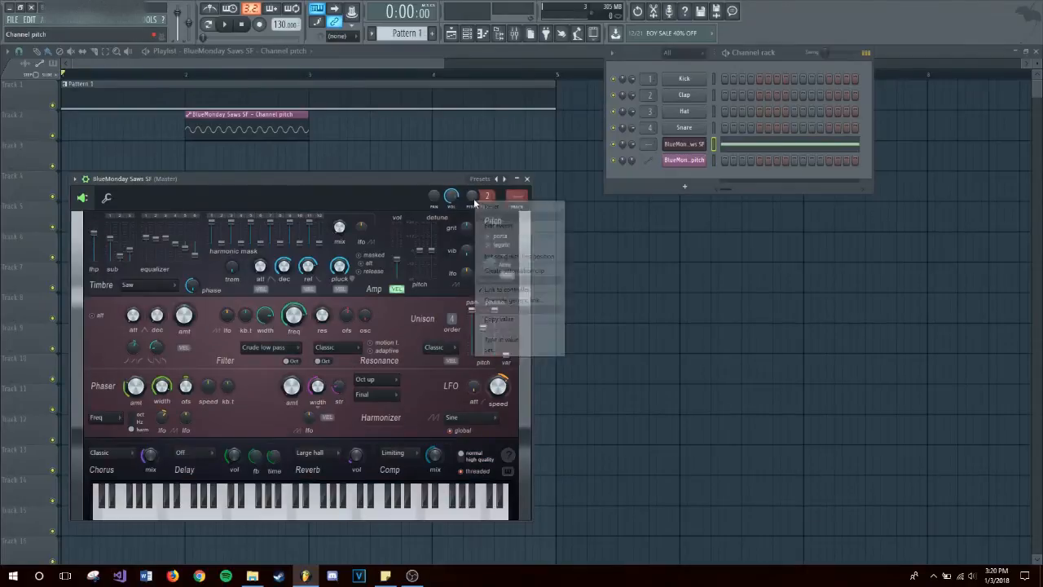
# Step: Create a steady pitch automation clip and place it before the vibrato clip
pyautogui.click(527, 177)
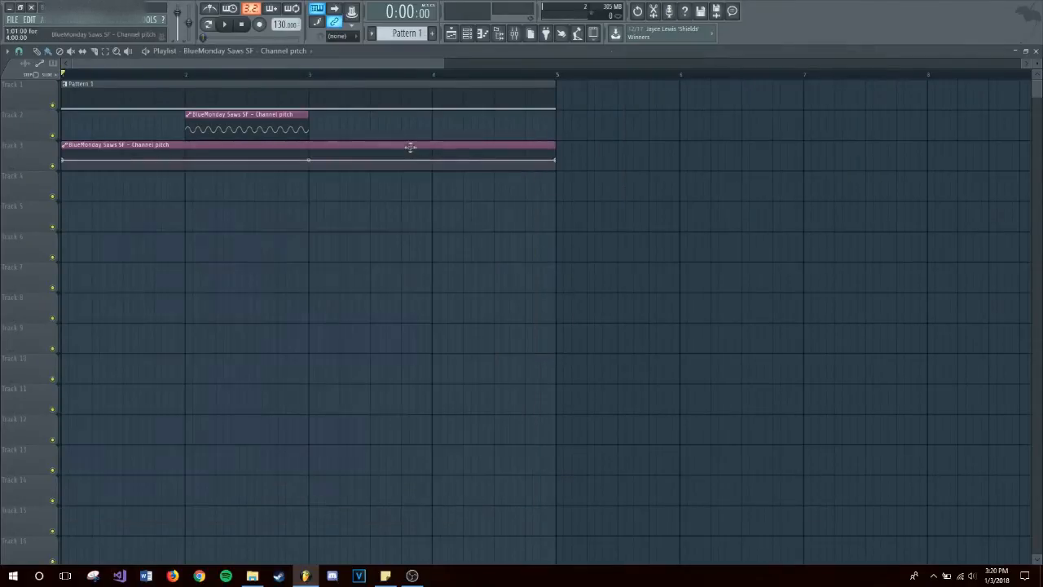
pyautogui.moveTo(553, 155); pyautogui.dragTo(177, 155)
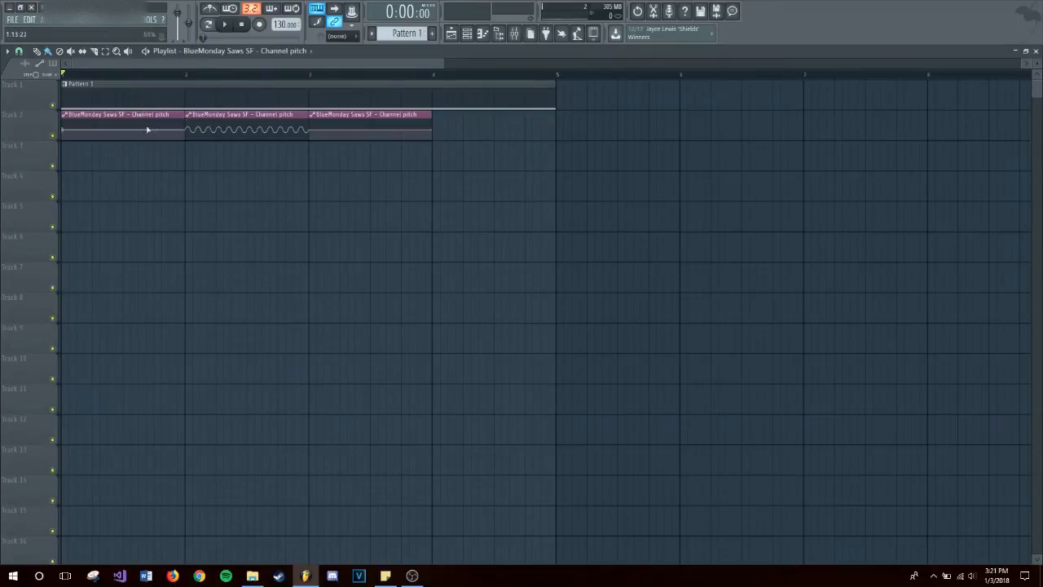
pyautogui.click(225, 25)
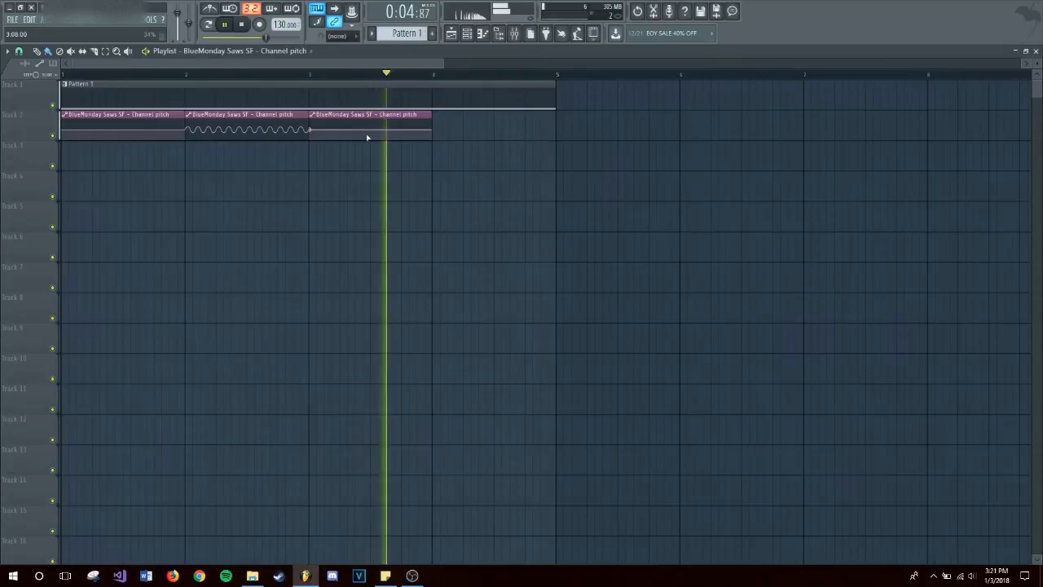
pyautogui.click(241, 25)
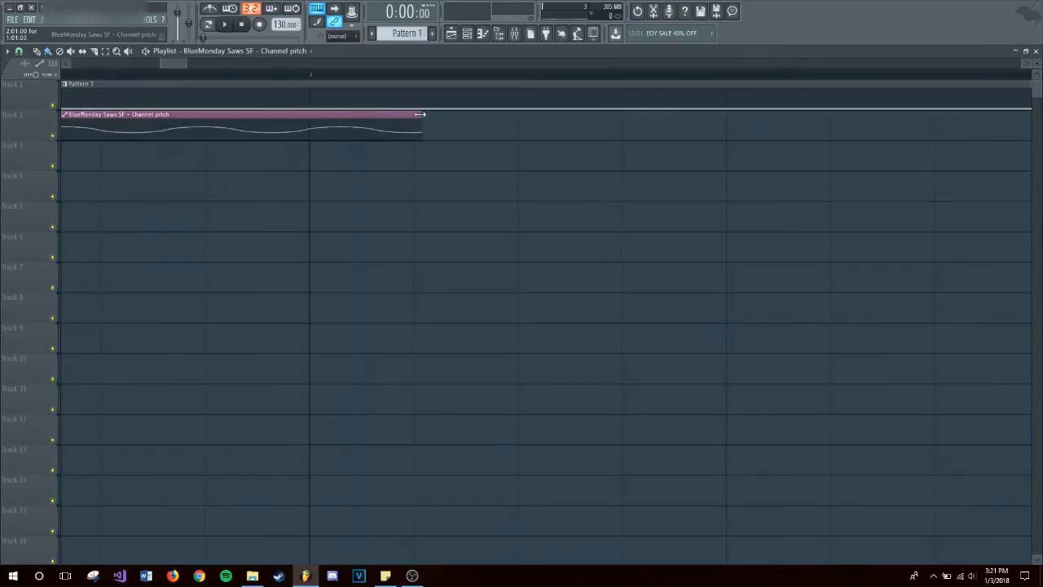
# Step: Lengthen the vibrato clip and move the closing steady clip to start where it ends
pyautogui.moveTo(420, 114); pyautogui.dragTo(329, 114)
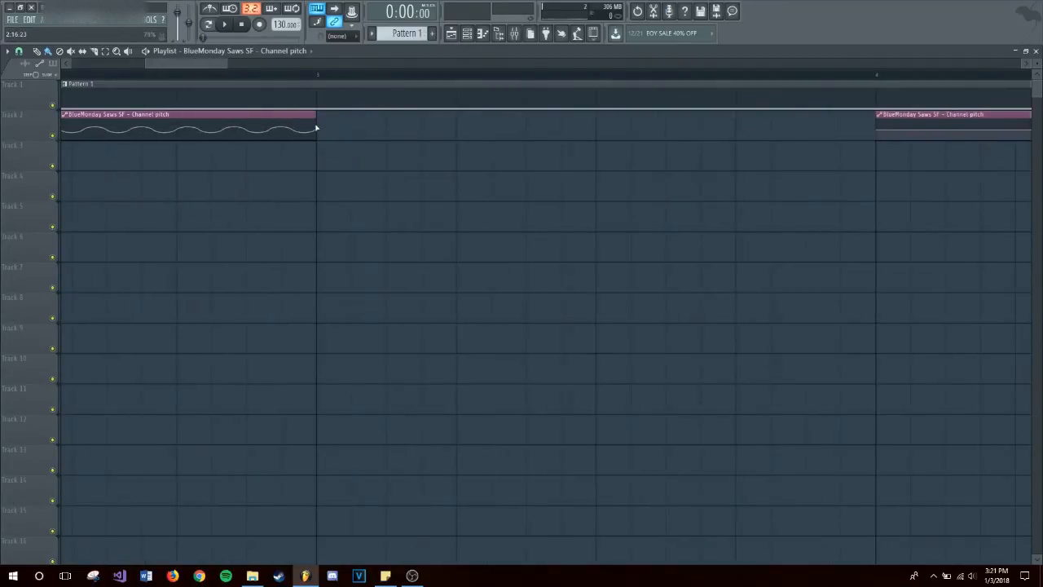
pyautogui.moveTo(316, 122); pyautogui.dragTo(422, 122)
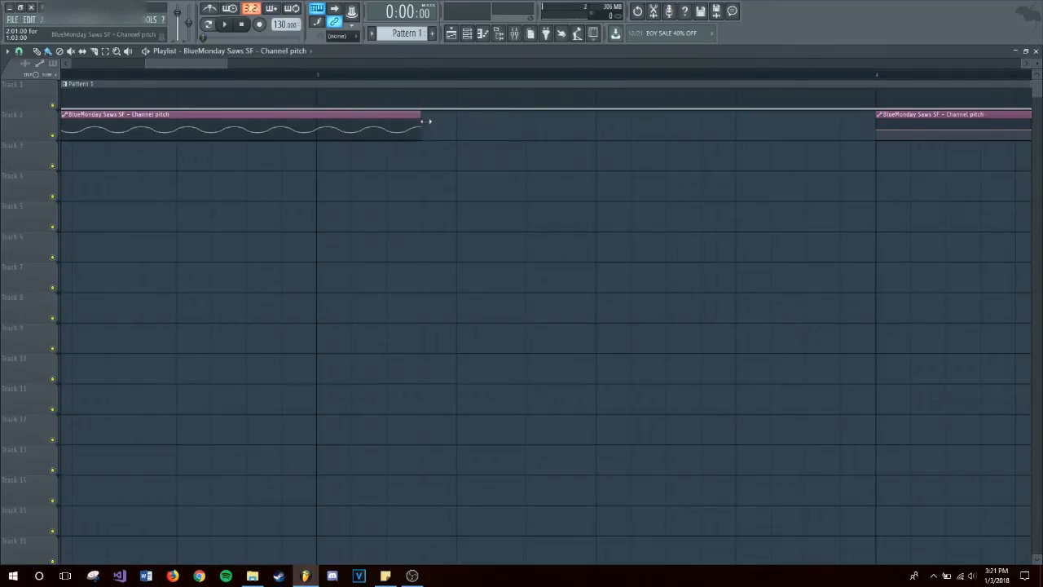
pyautogui.moveTo(423, 122); pyautogui.dragTo(525, 122)
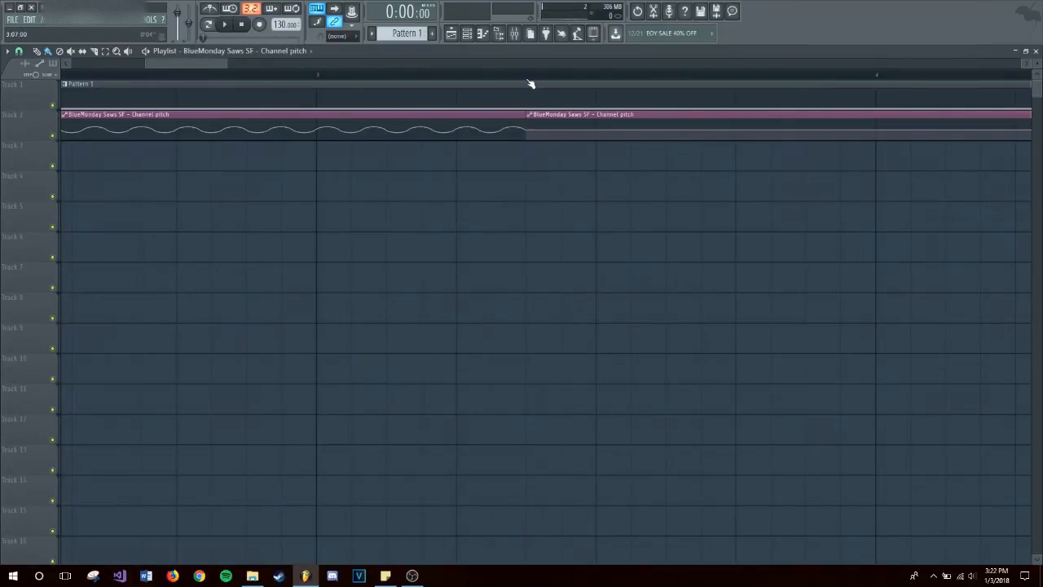
pyautogui.click(225, 24)
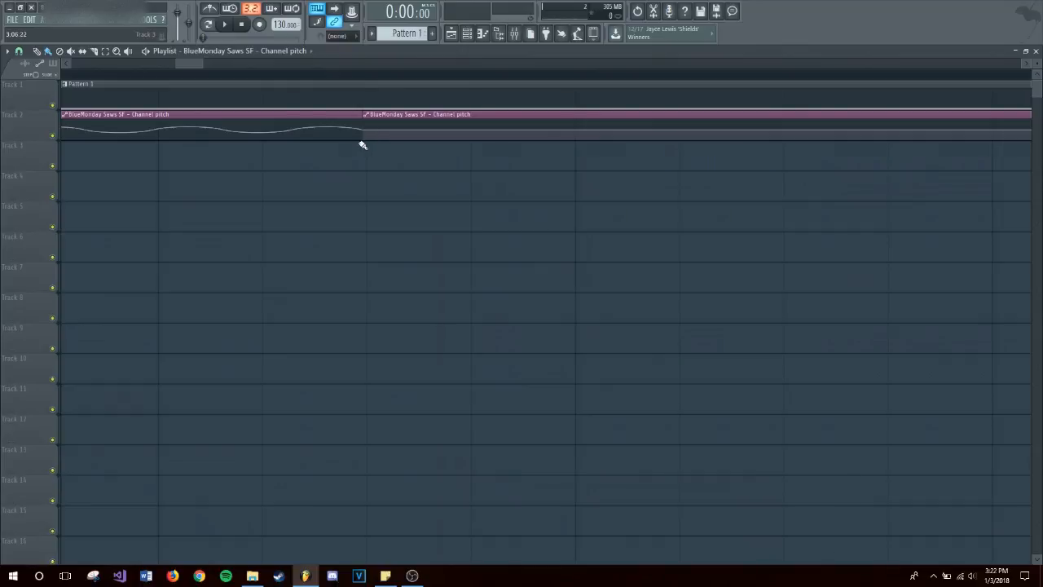
pyautogui.moveTo(342, 81)
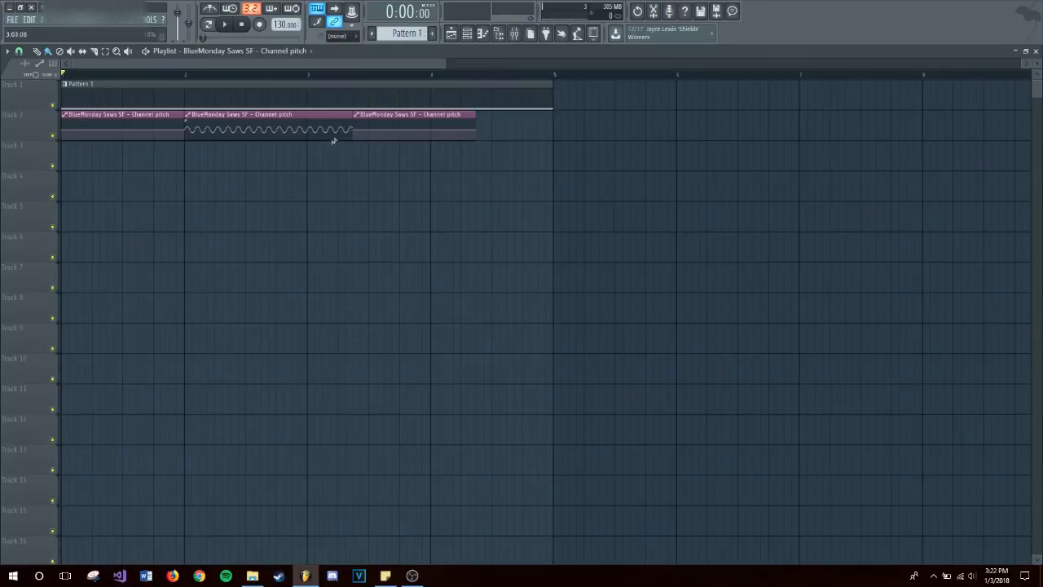
pyautogui.moveTo(407, 114); pyautogui.dragTo(530, 114)
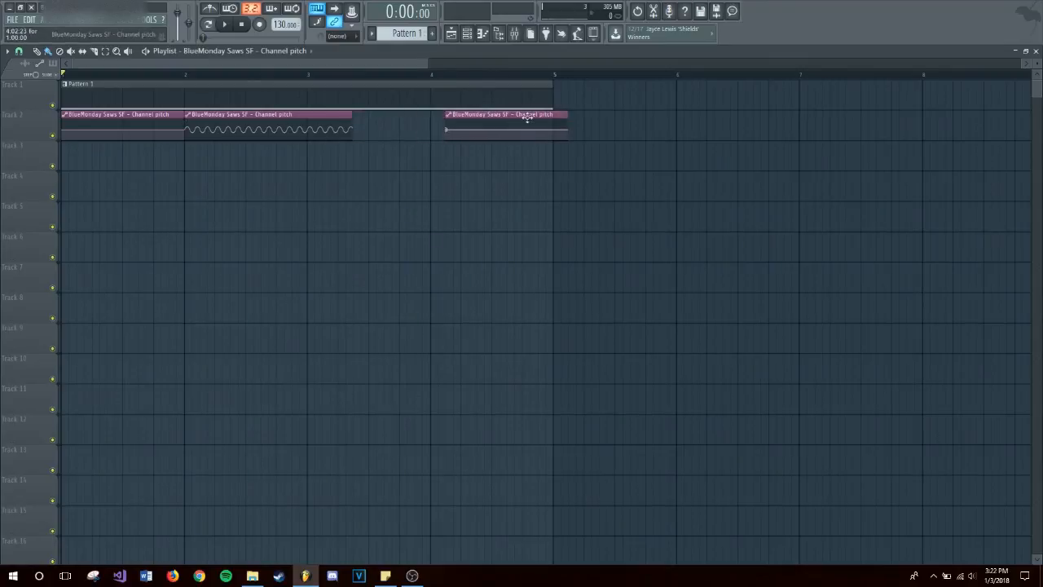
pyautogui.moveTo(501, 114); pyautogui.dragTo(410, 114)
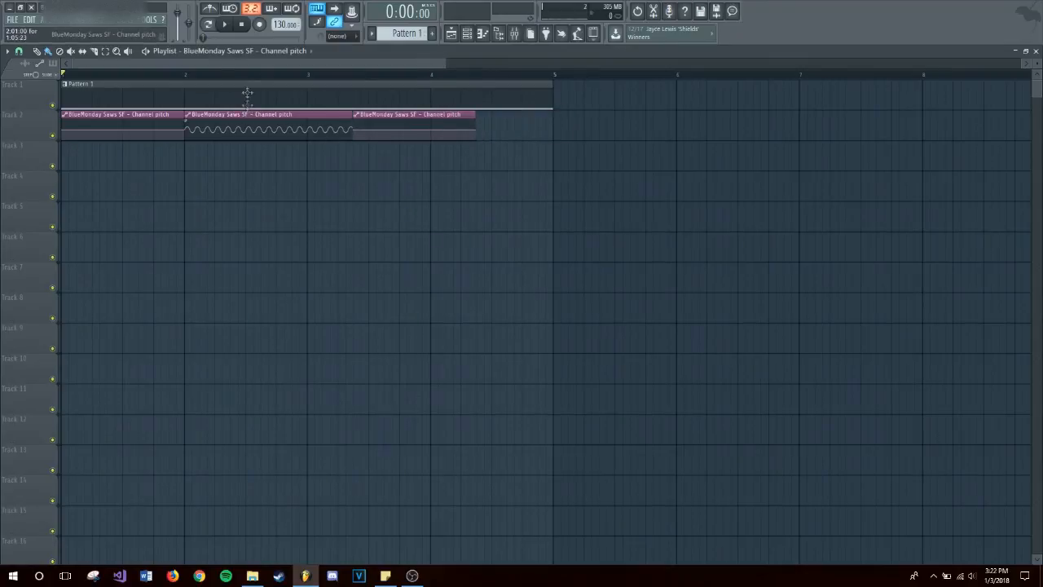